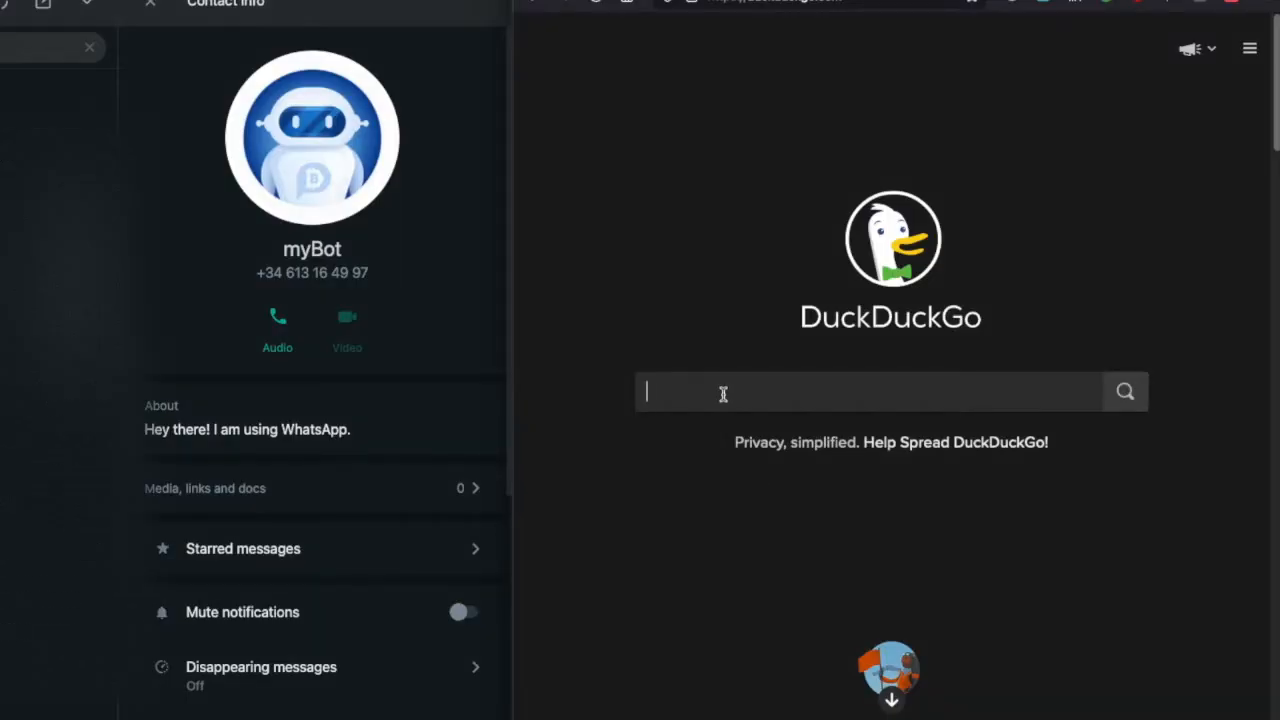
# Step: Search DuckDuckGo for 'whin-use-cases' to find the WHIN use-cases GitHub repository
pyautogui.write('whin-use-cases')
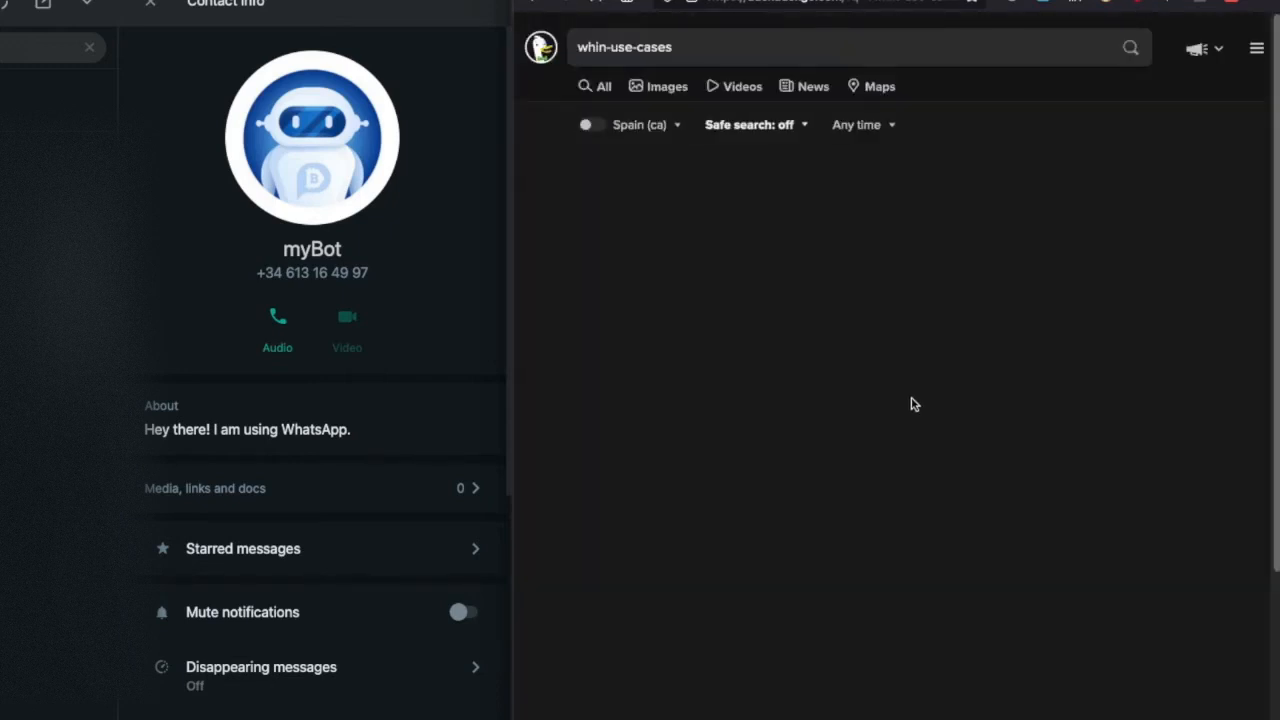
pyautogui.press('Return')
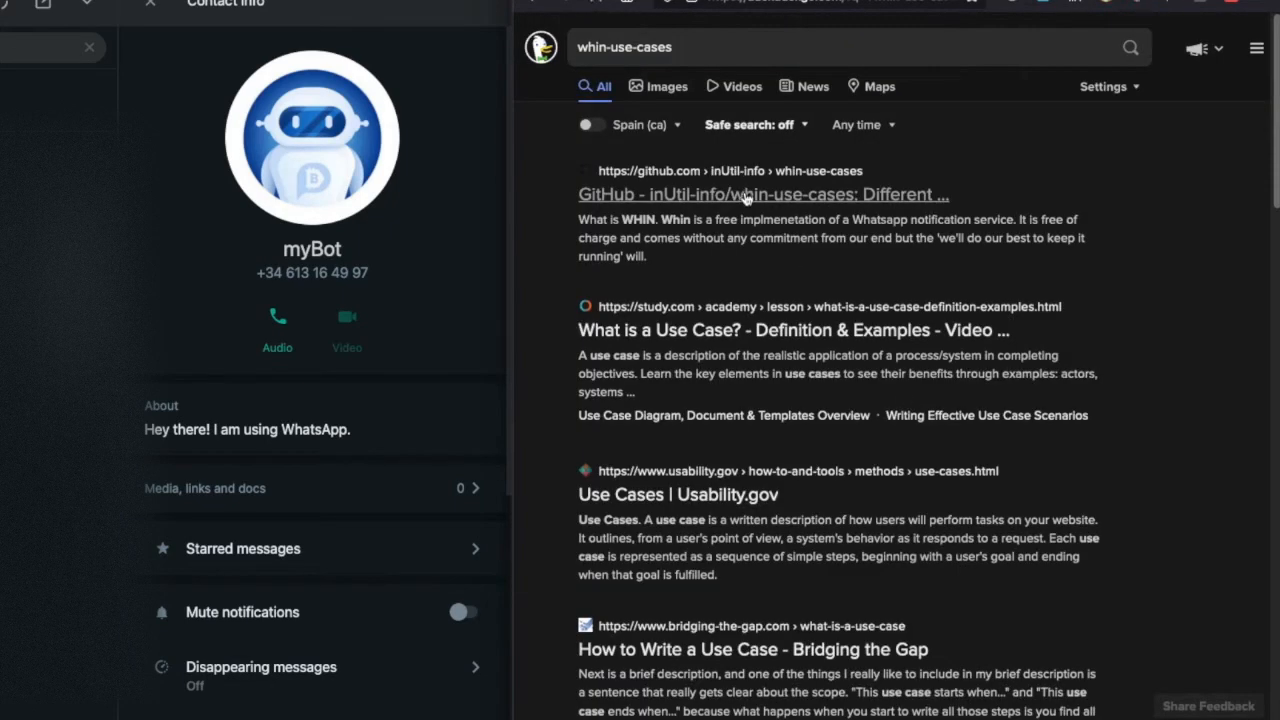
# Step: Open the whin-use-cases GitHub repository and read its README on WHIN's notification service and tokens
pyautogui.click(764, 194)
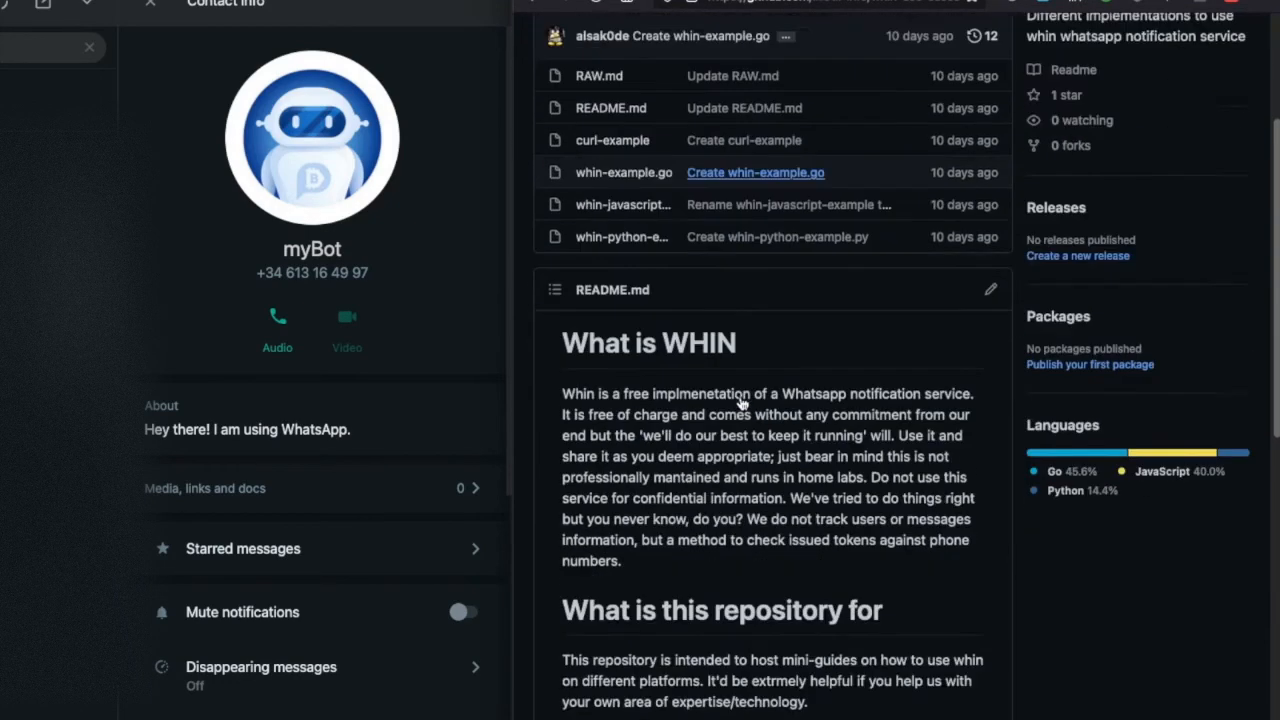
pyautogui.scroll(-3)
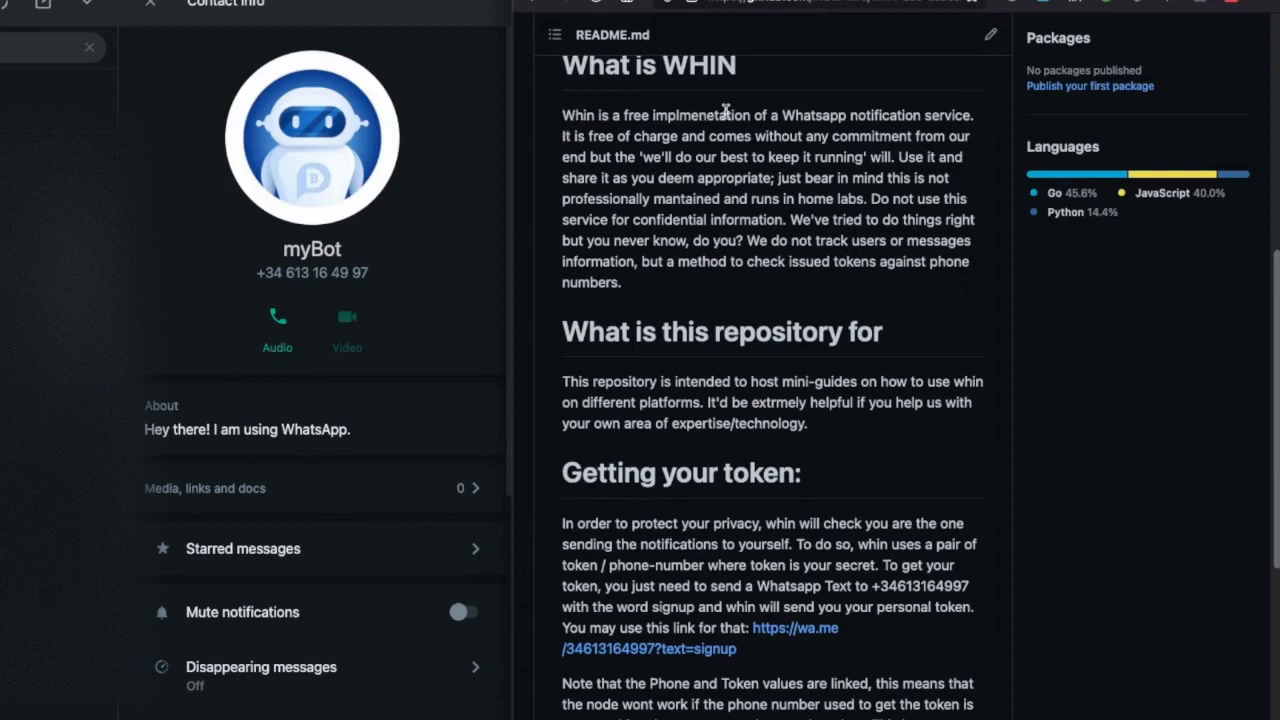
pyautogui.moveTo(772, 114); pyautogui.dragTo(970, 114)
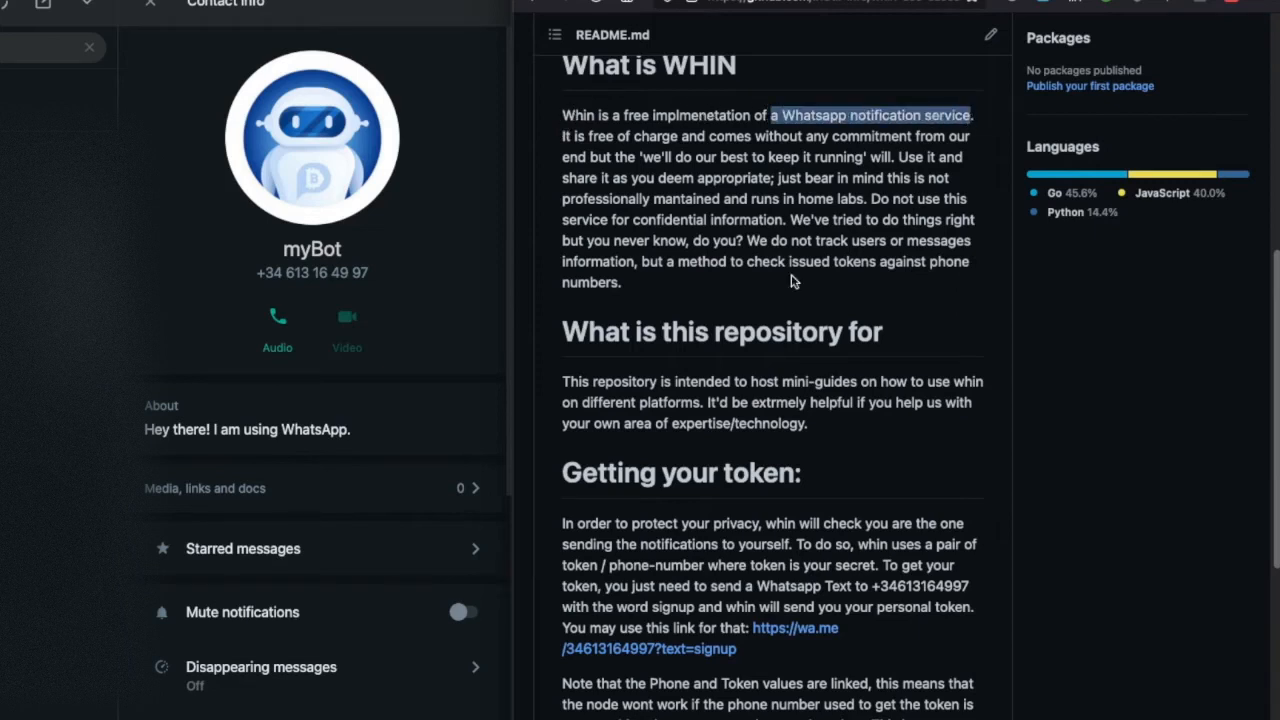
pyautogui.moveTo(728, 580)
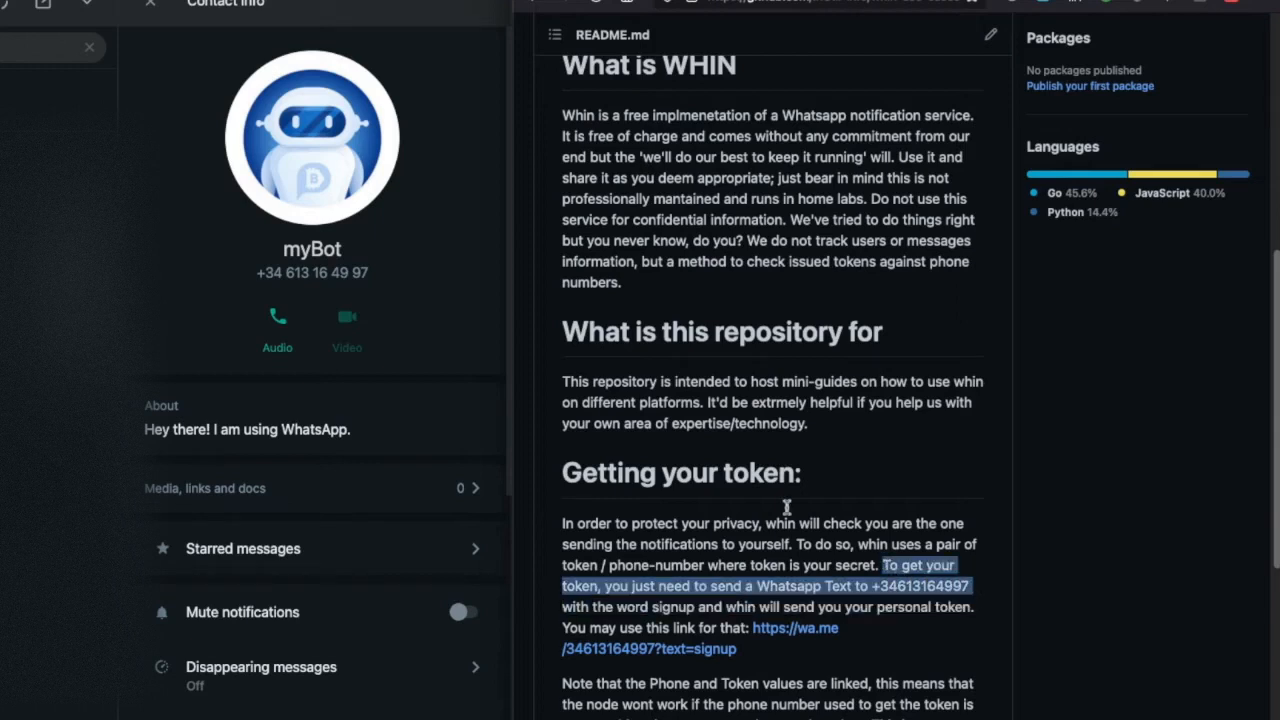
pyautogui.moveTo(452, 348)
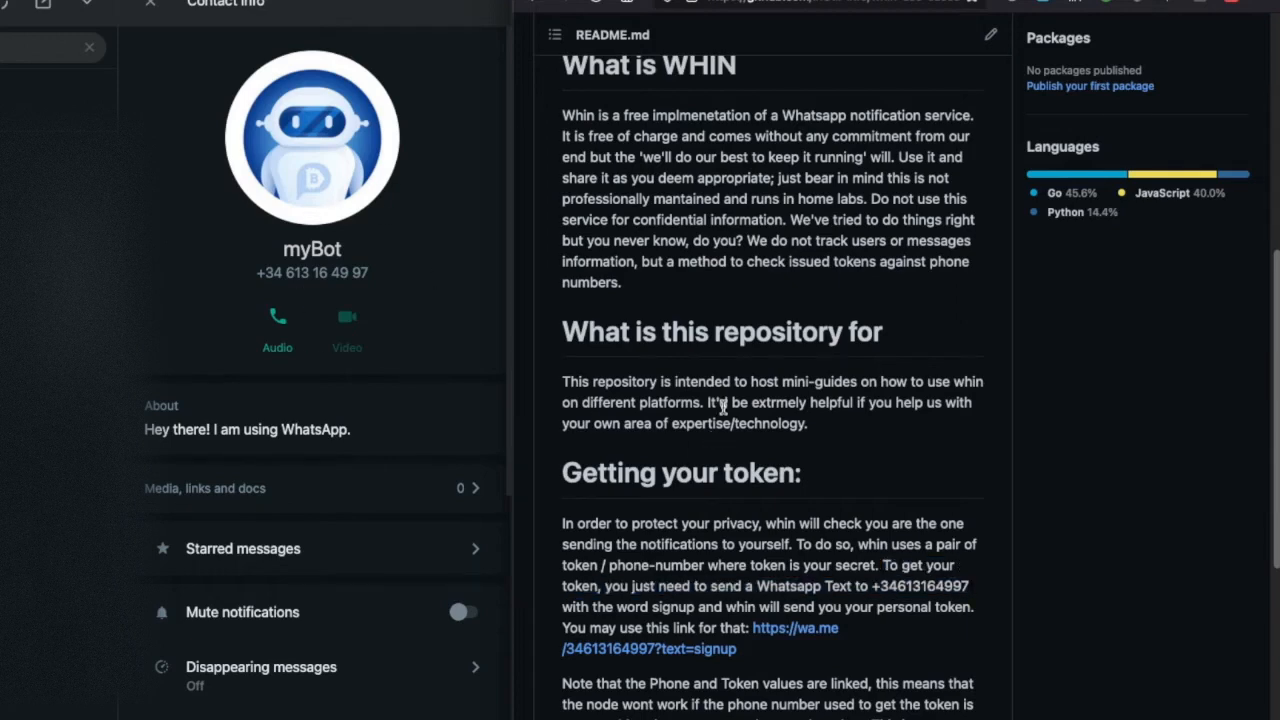
pyautogui.scroll(3)
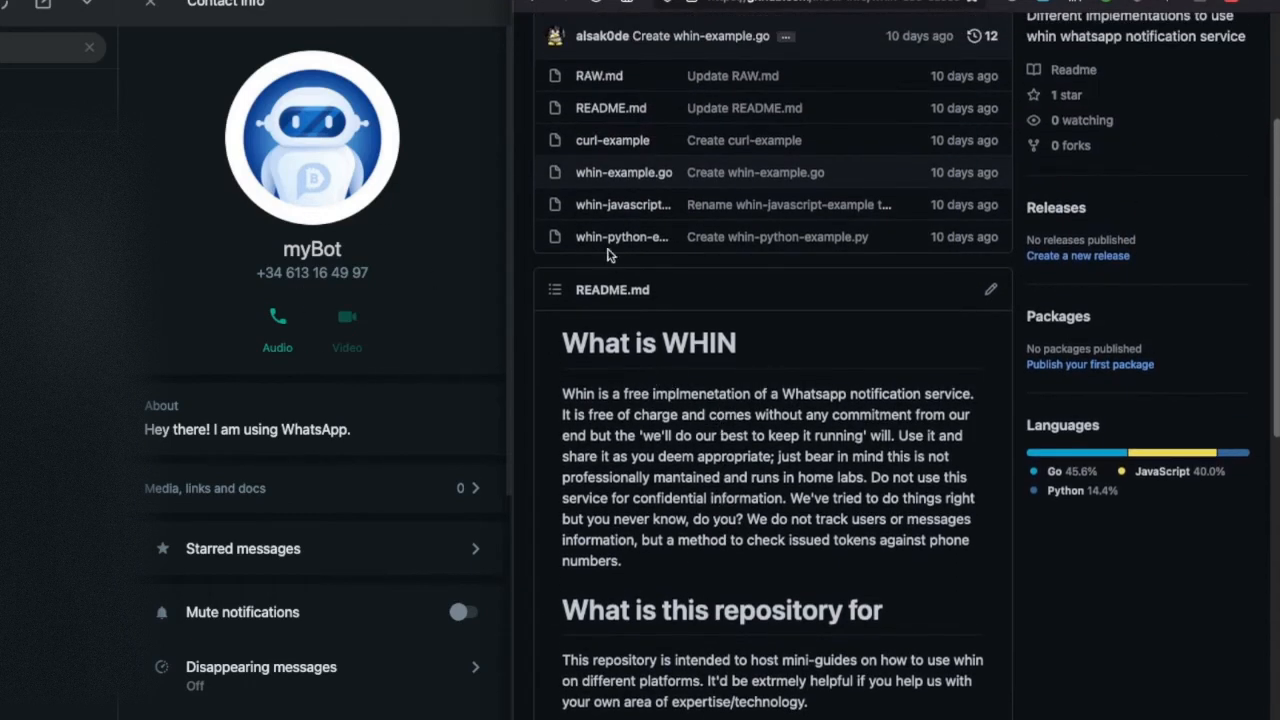
pyautogui.moveTo(622, 204)
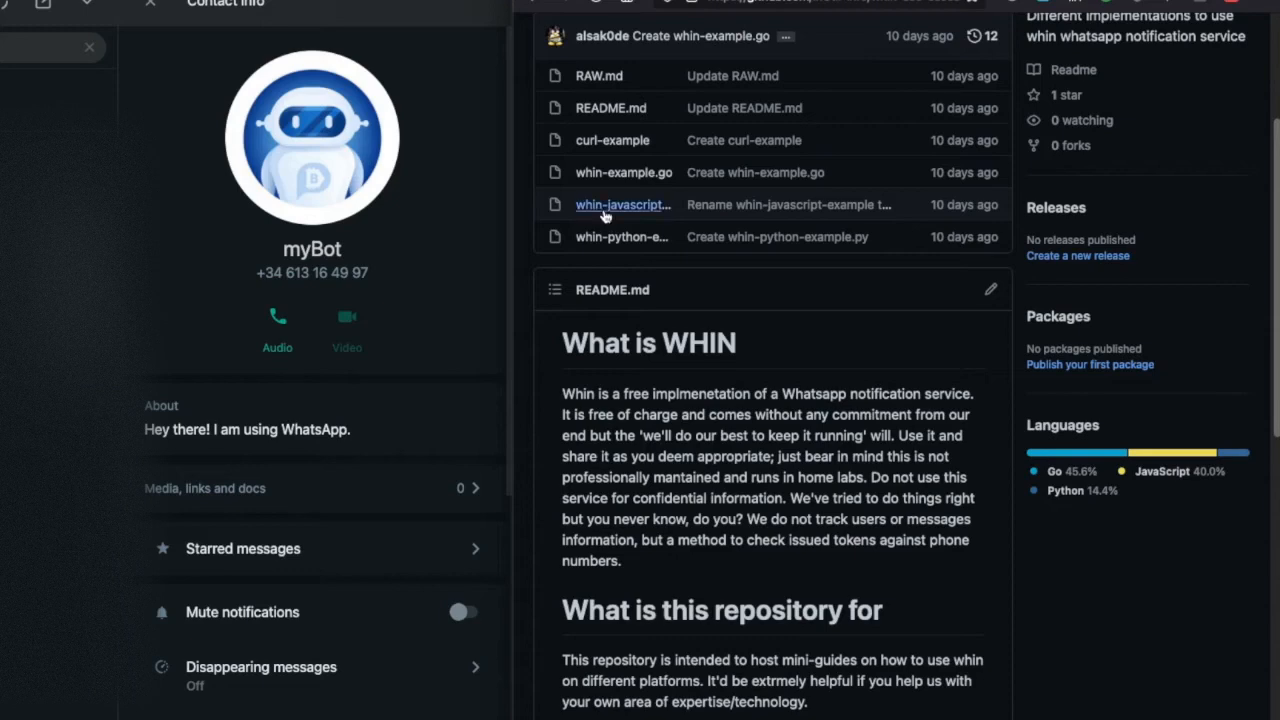
# Step: Open the whin-javascript example file in the repository to view its Node.js script
pyautogui.click(622, 204)
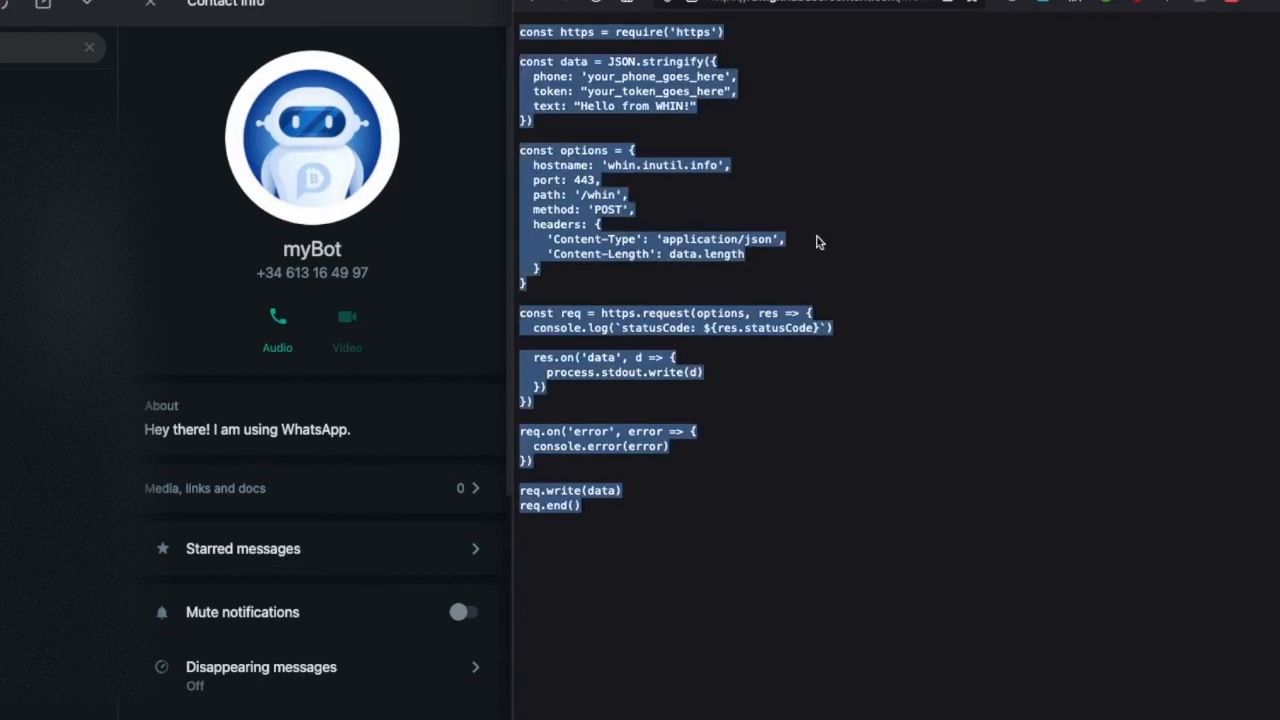
pyautogui.moveTo(1208, 358)
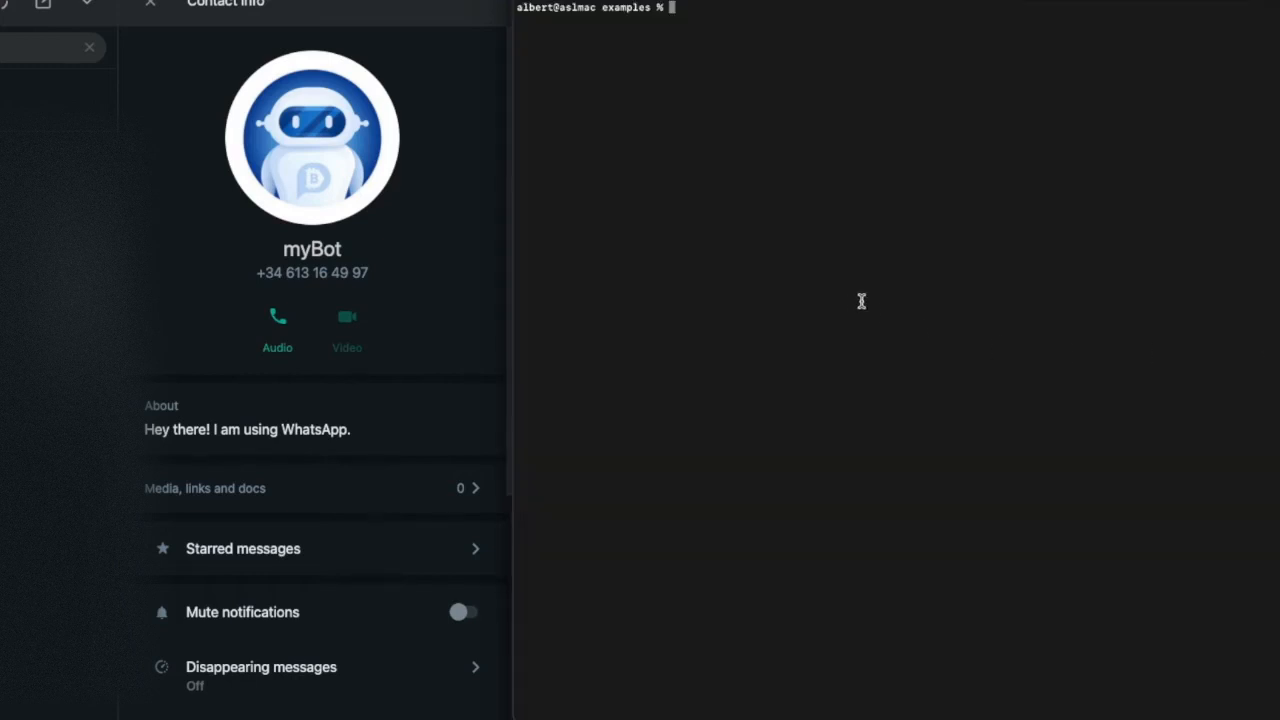
# Step: Start nano on a new file whin.js to hold the WHIN request script
pyautogui.write('nano whin')
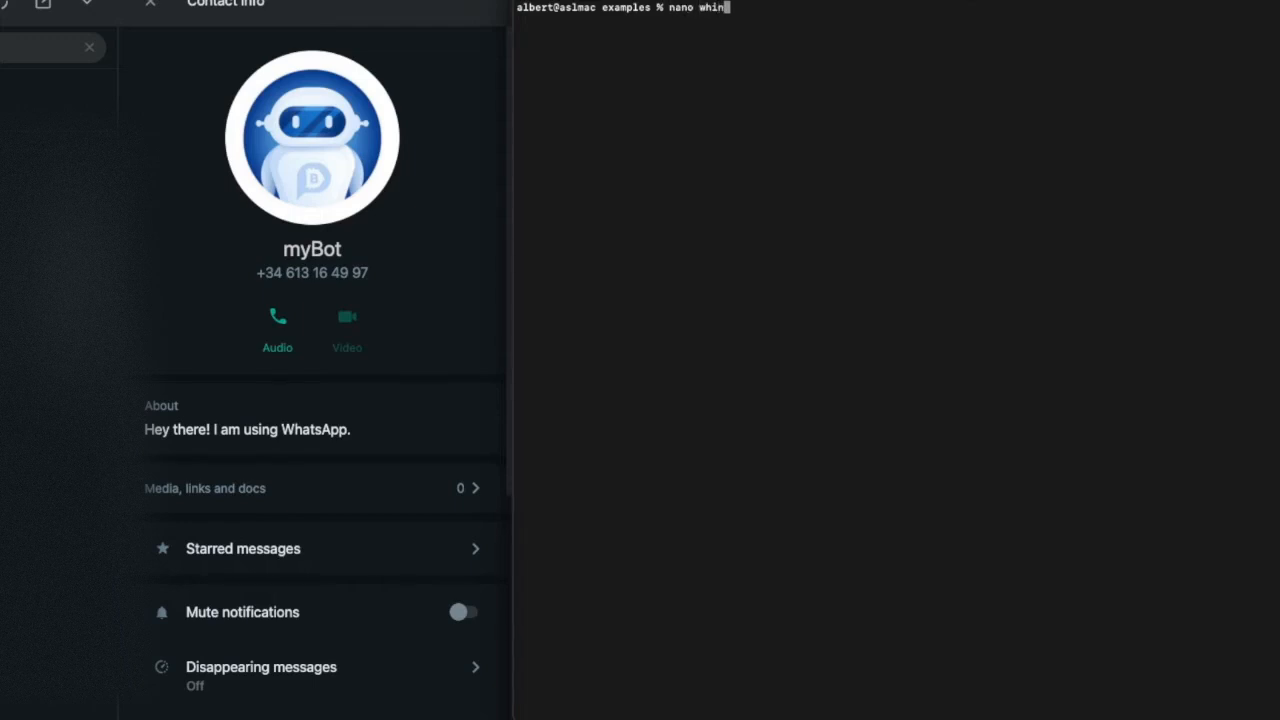
pyautogui.write('.js')
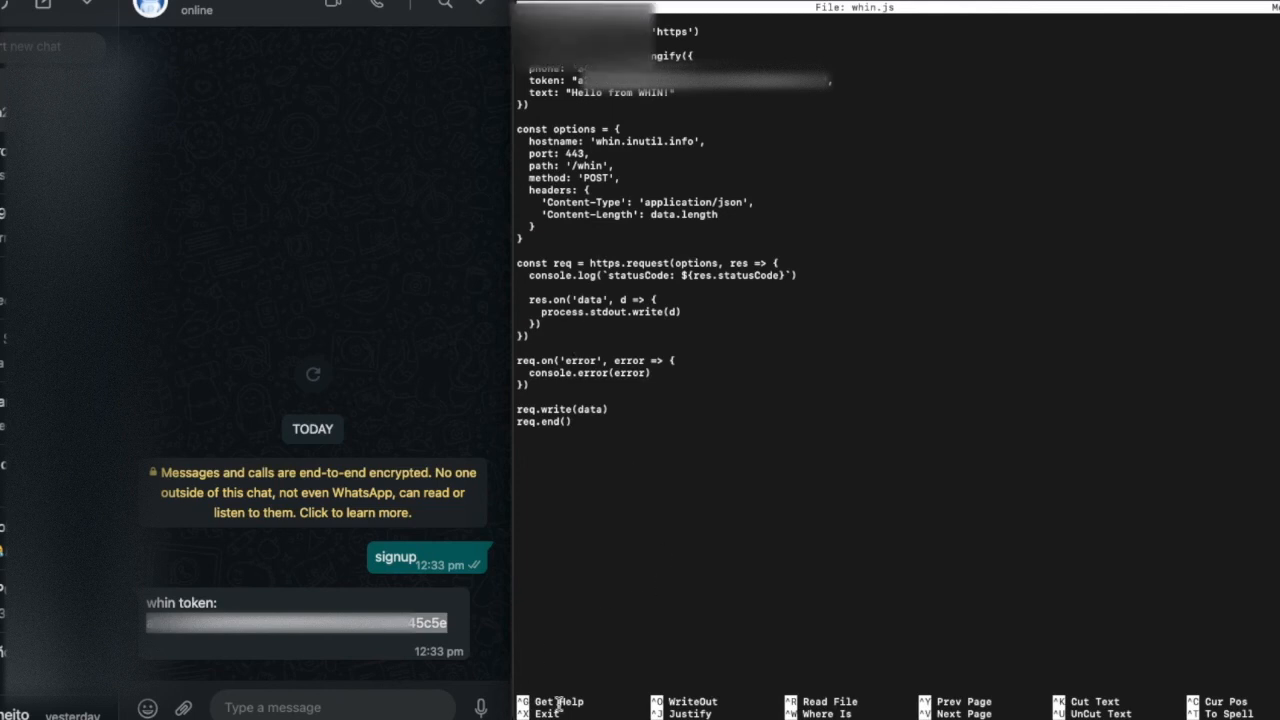
# Step: Save whin.js from nano and run it with node whin.js to send 'Hello from WHIN!'
pyautogui.press('ctrl+x')
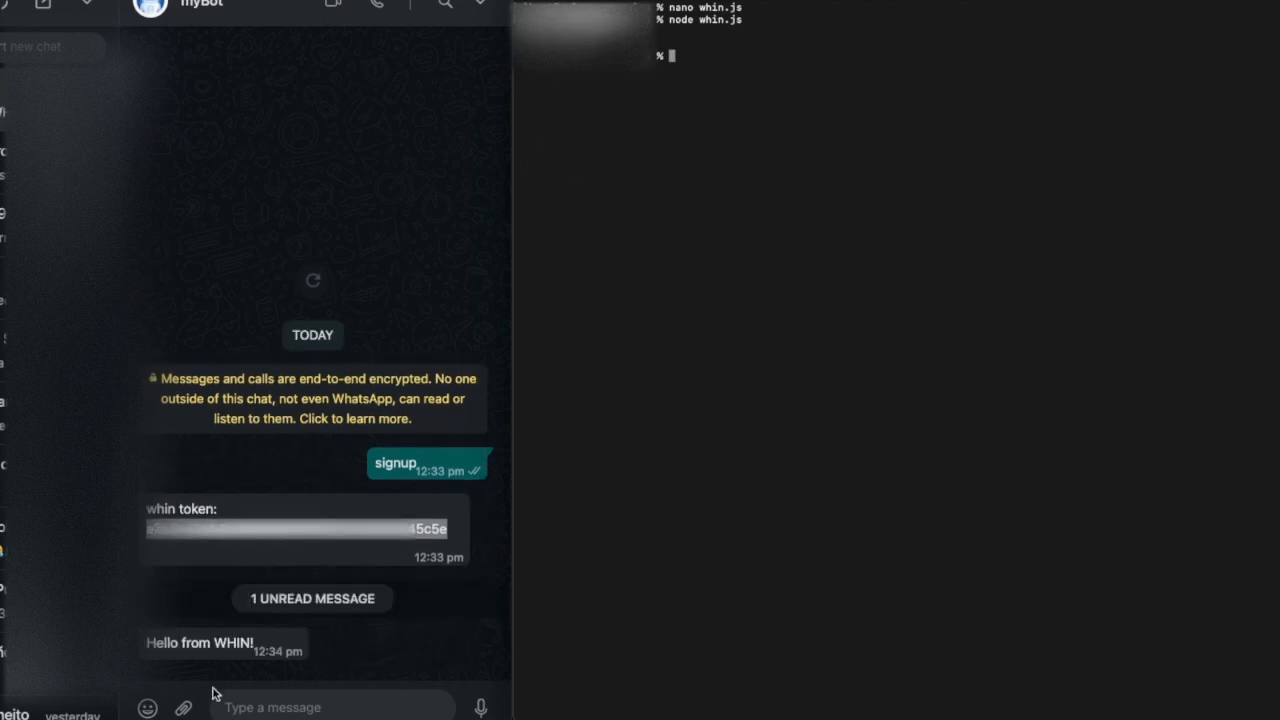
pyautogui.write('node whin.js')
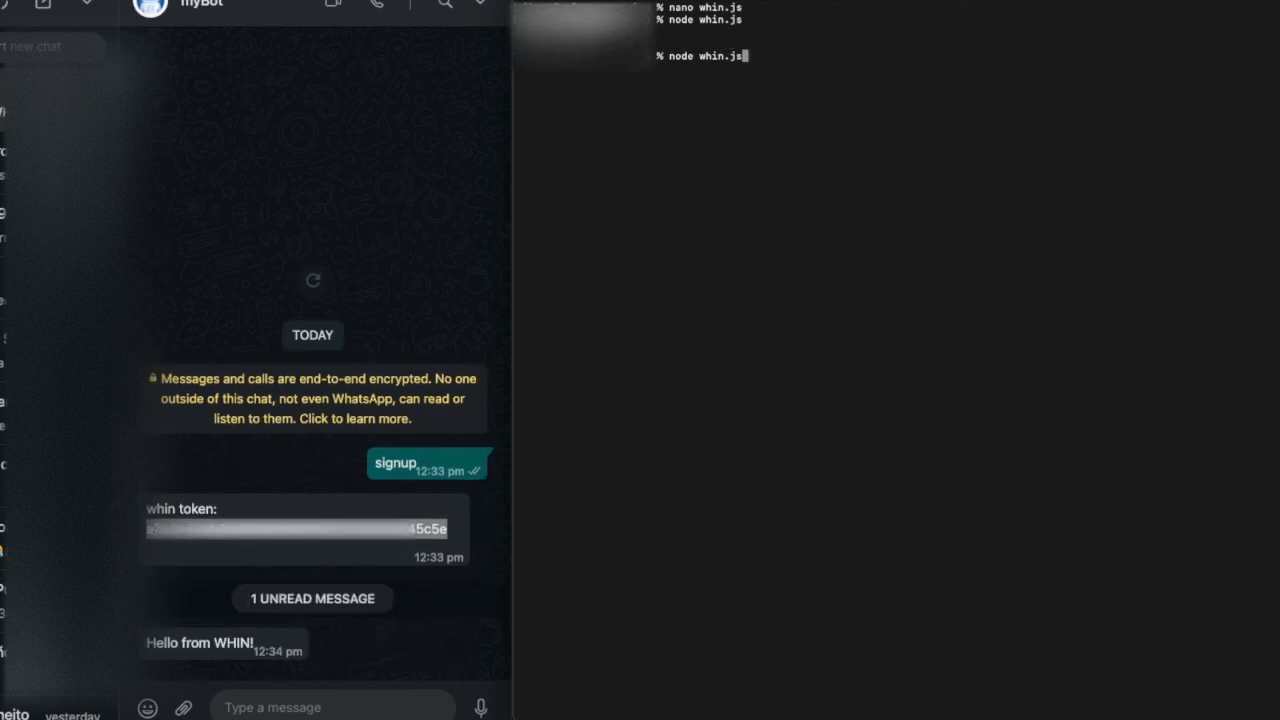